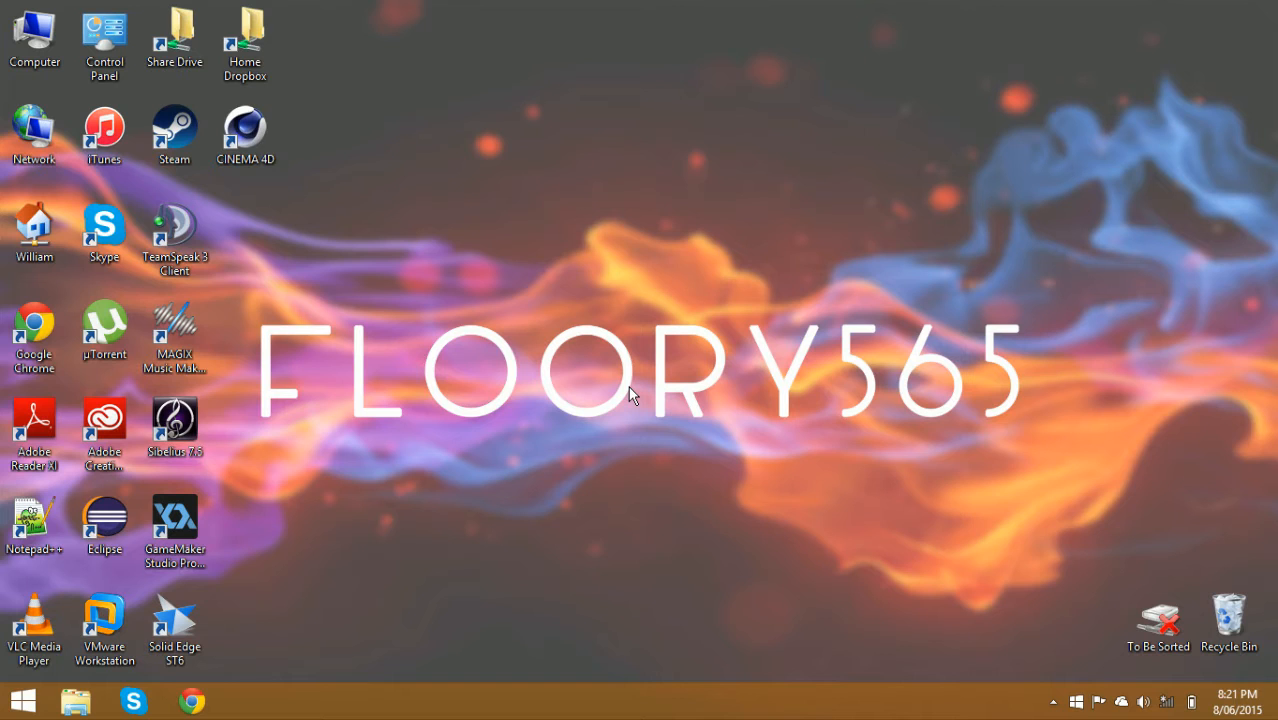
{"action": "mouse_move", "coordinate": [603, 511]}
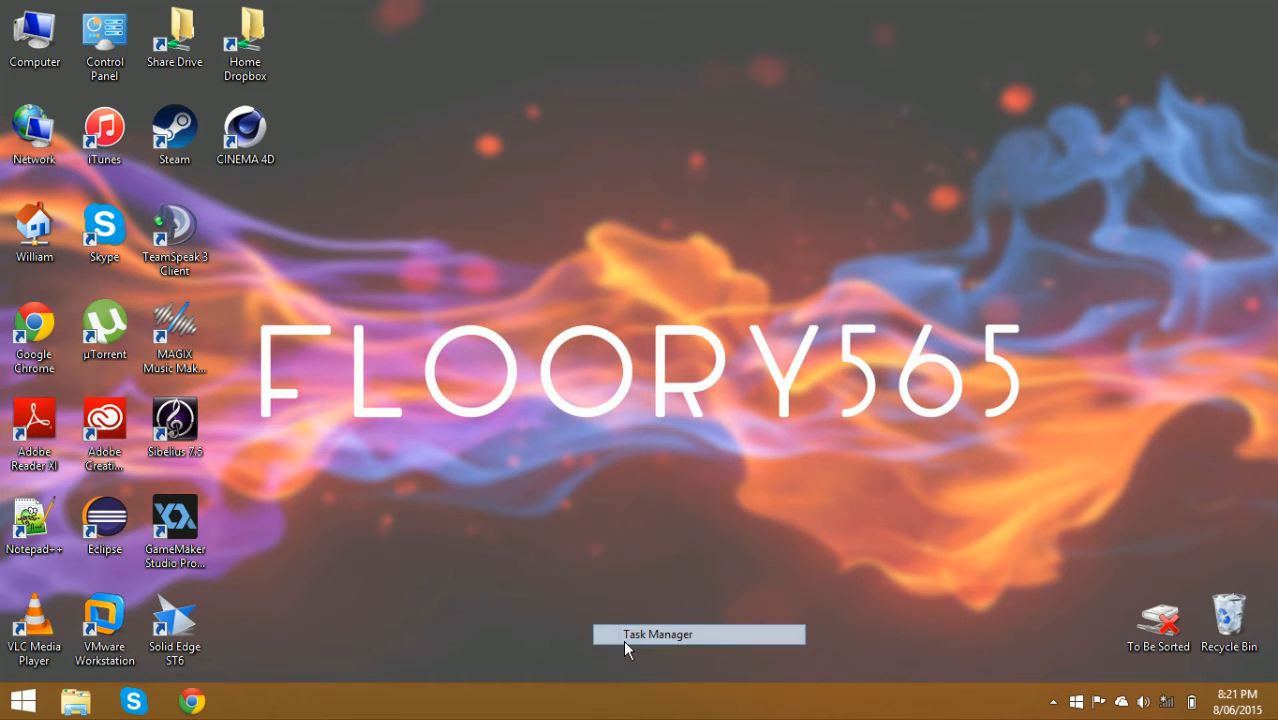
From Task Manager's Details list, end wininit.exe and tick 'Abandon unsaved data and shut down'.
{"action": "left_click", "coordinate": [698, 633]}
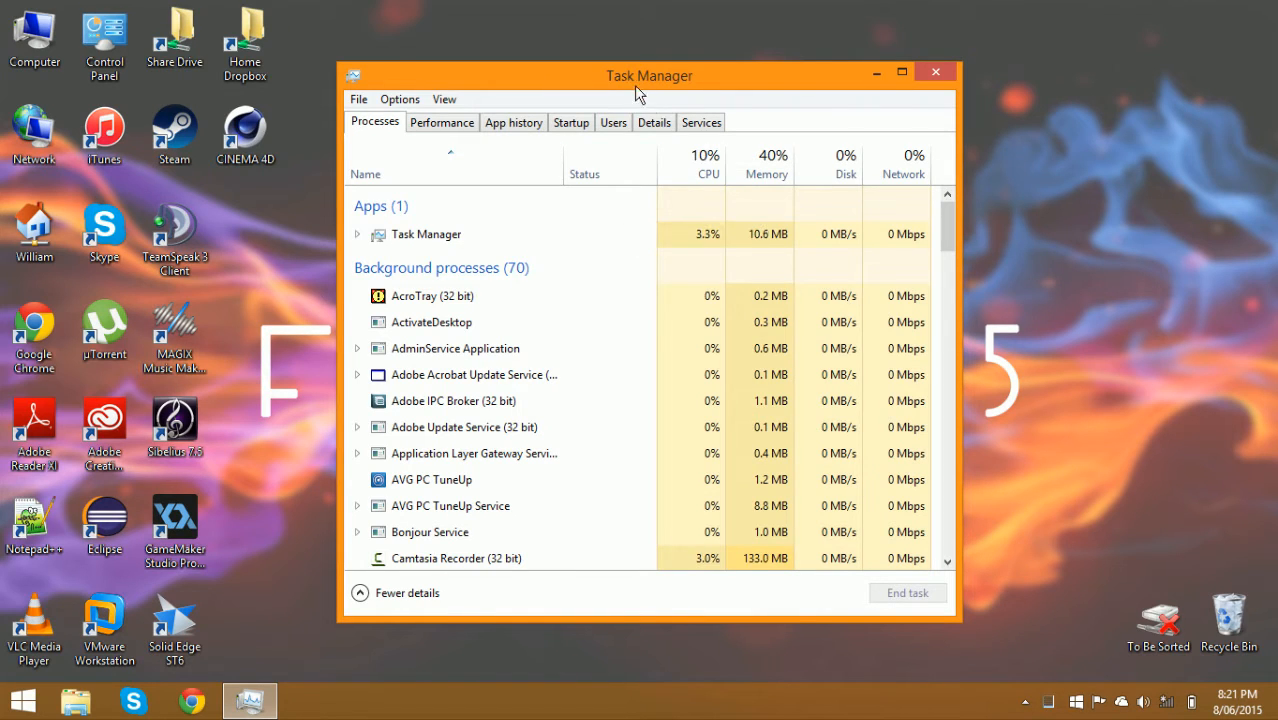
{"action": "left_click", "coordinate": [653, 122]}
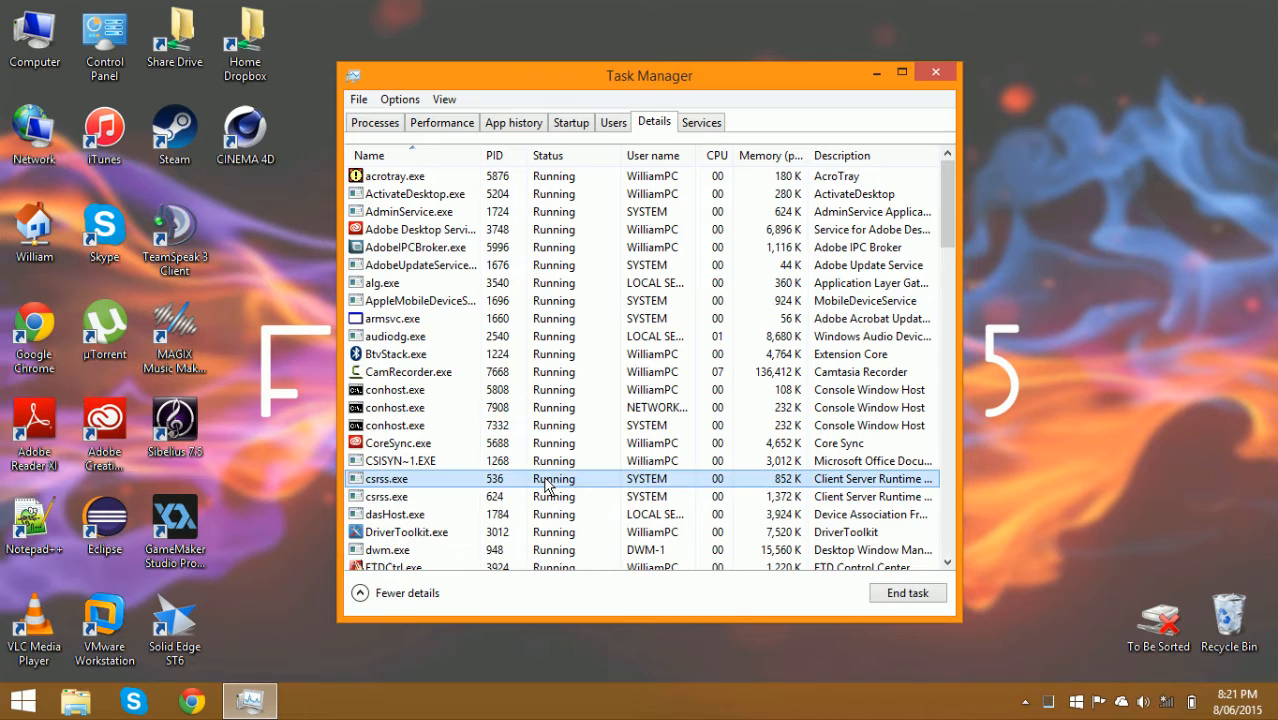
{"action": "scroll", "scroll_direction": "down", "scroll_amount": 3}
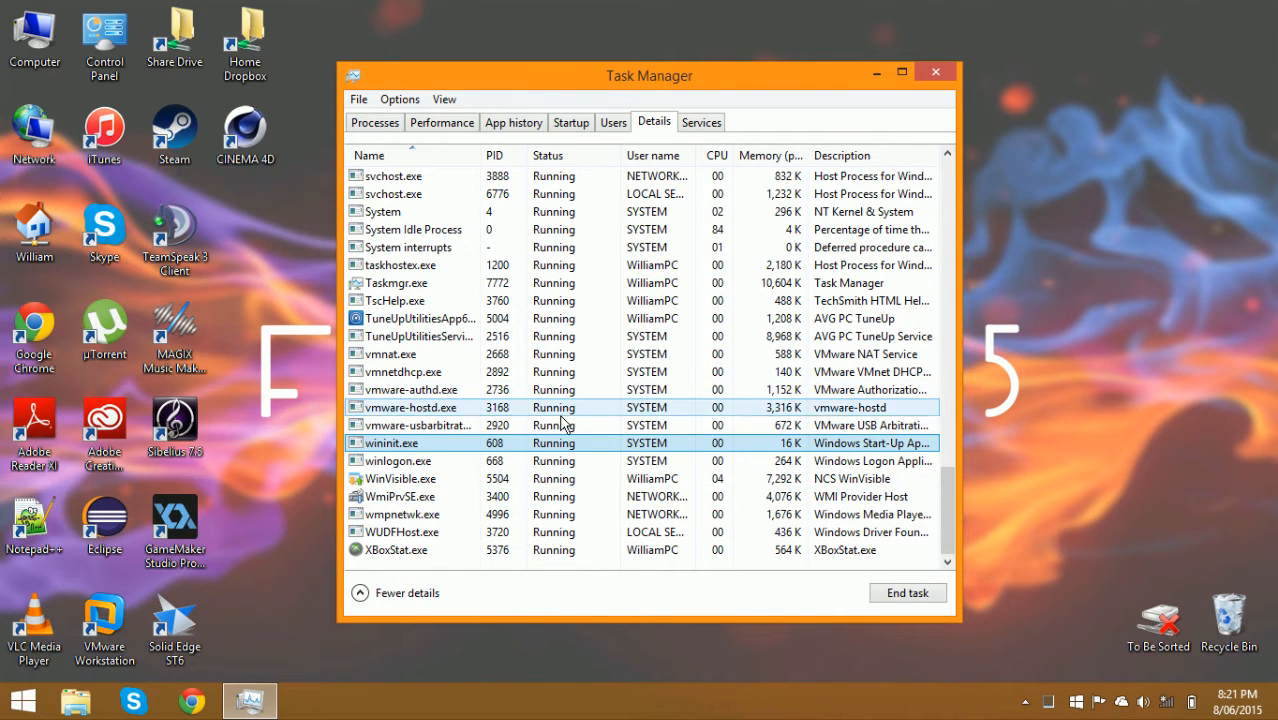
{"action": "left_click", "coordinate": [906, 592]}
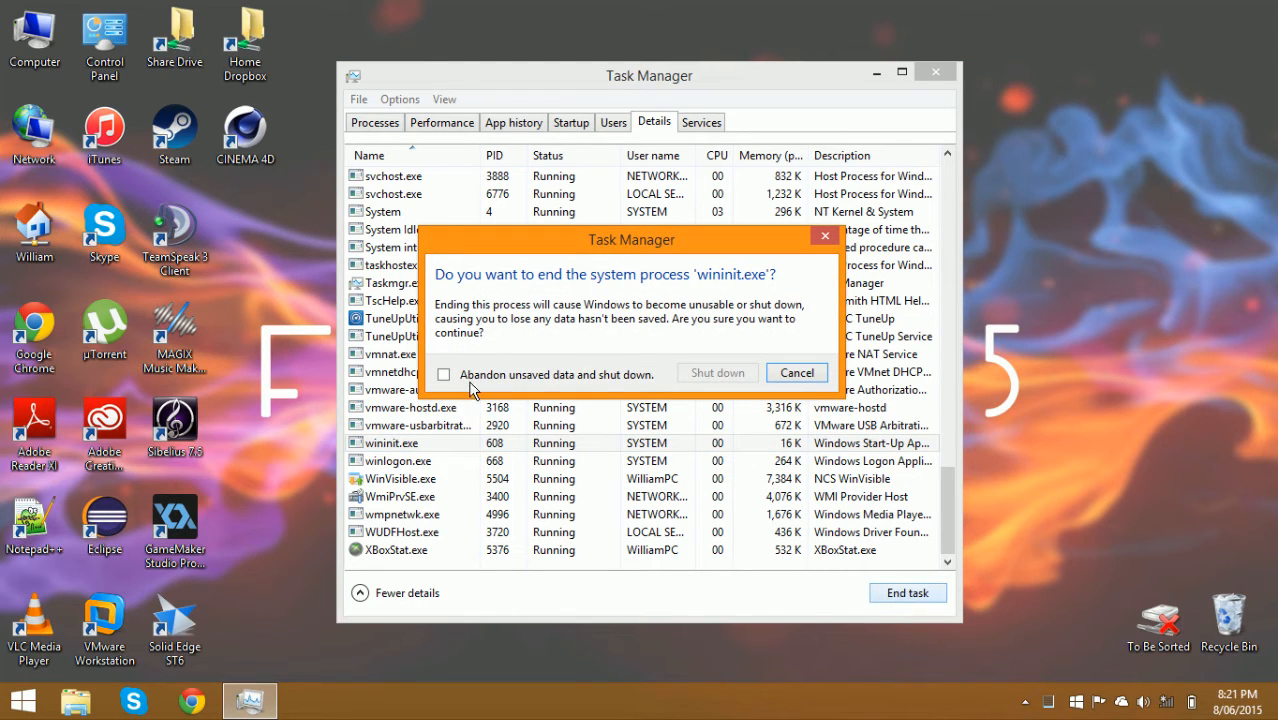
{"action": "left_click", "coordinate": [443, 374]}
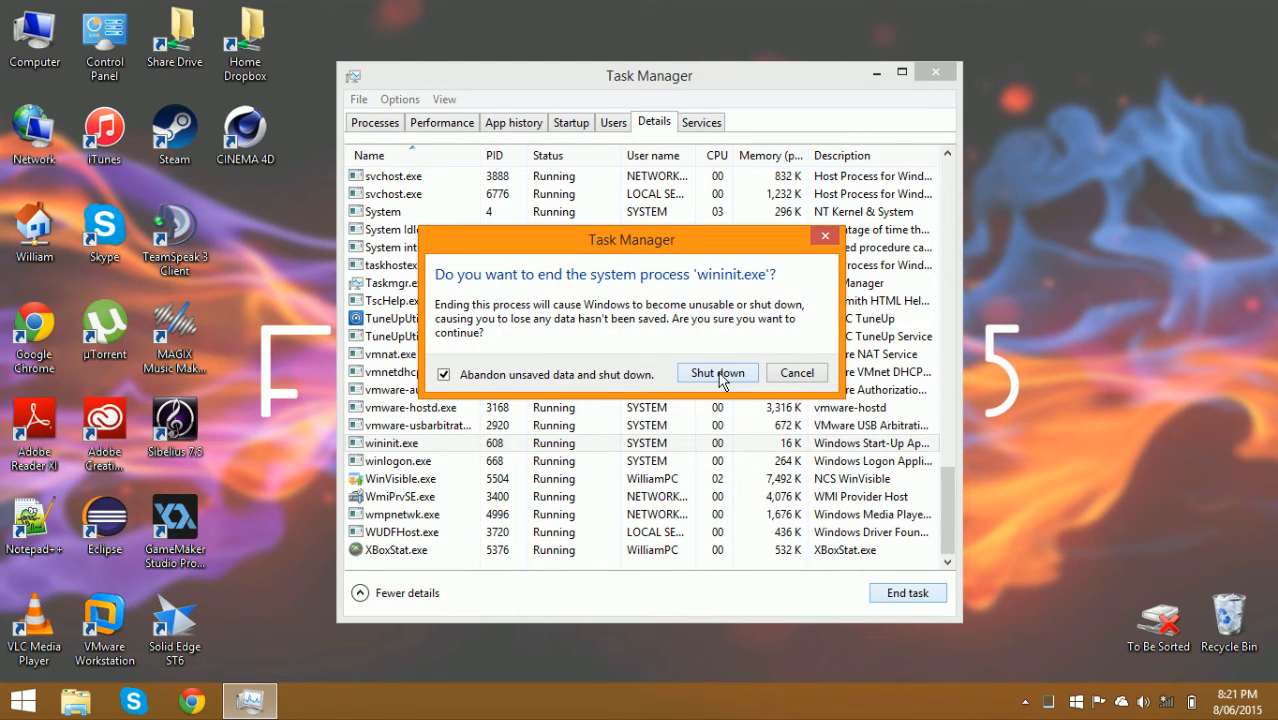